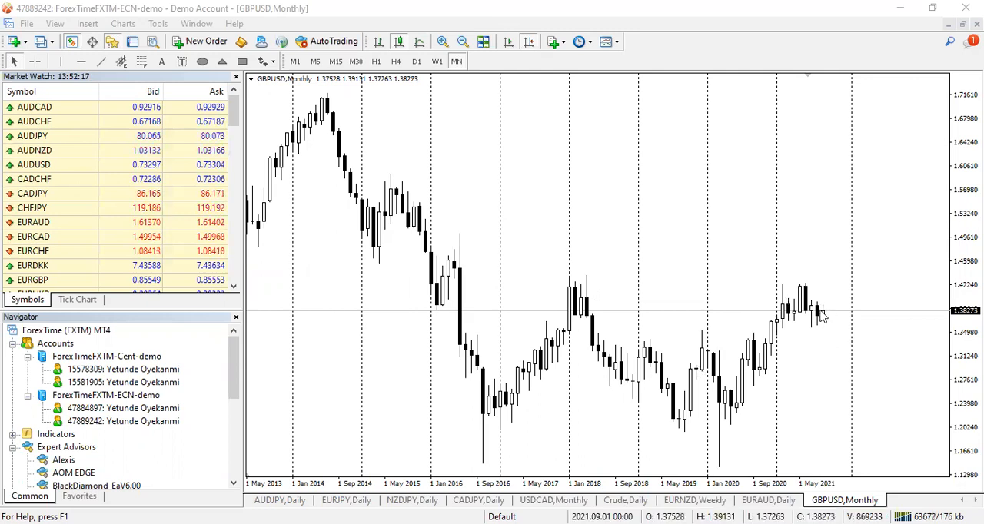
mouse_move(828, 323)
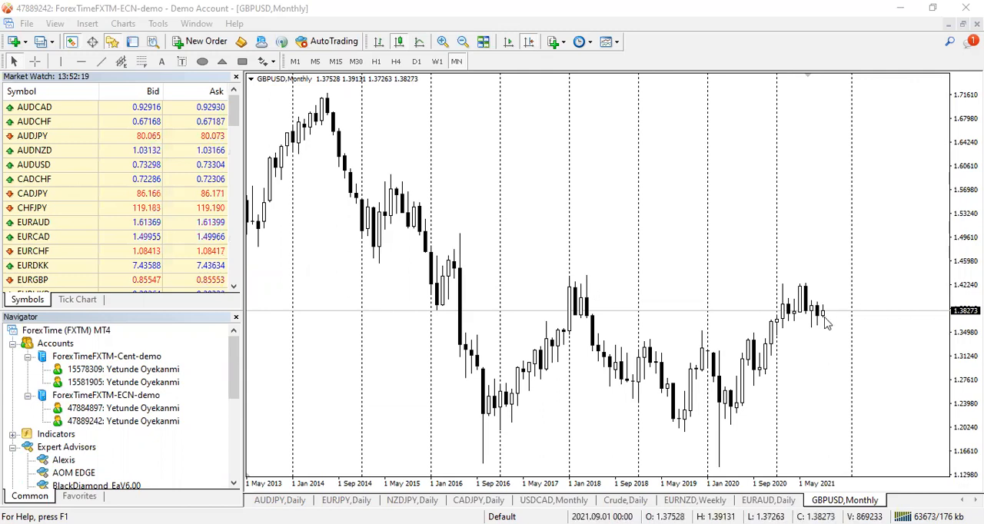
mouse_move(728, 317)
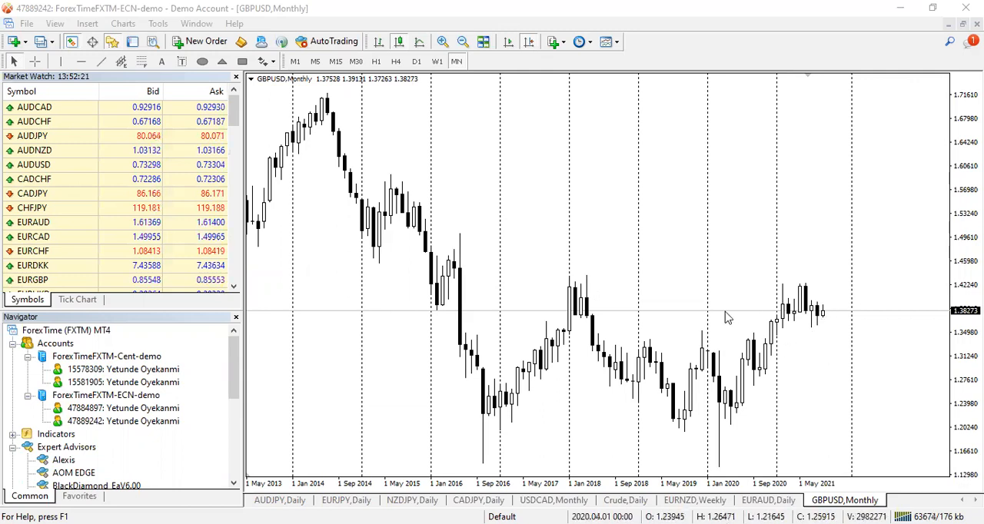
mouse_move(561, 147)
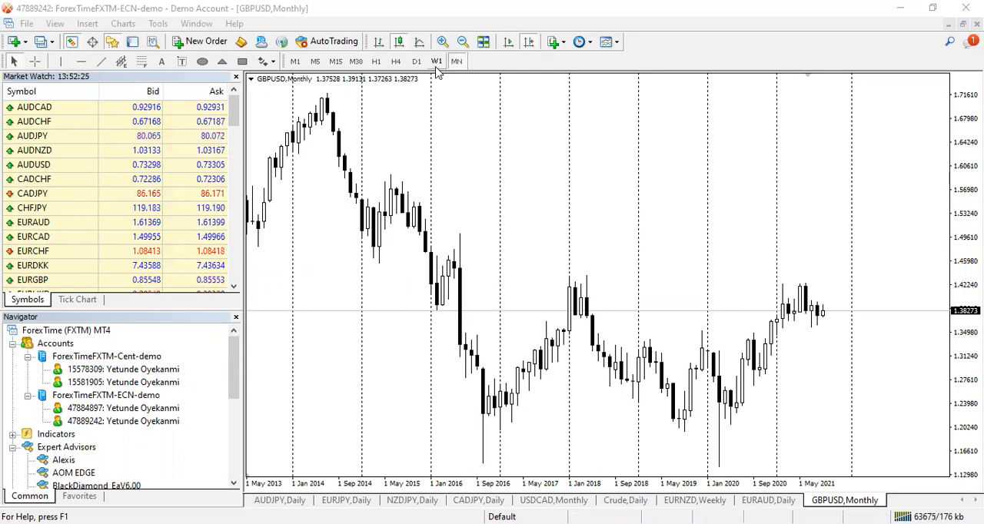
- View GBPUSD on the weekly timeframe and zoom in on the most recent candles
click(436, 61)
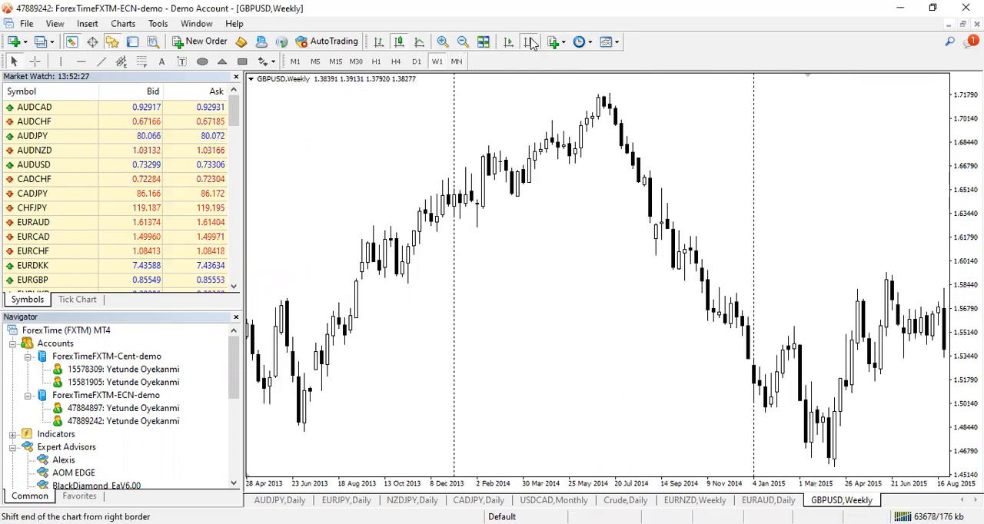
click(438, 42)
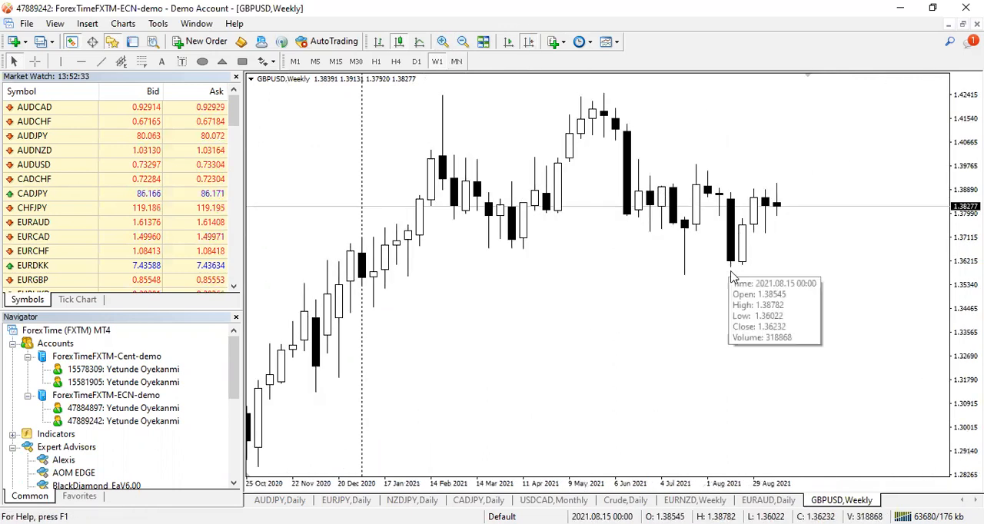
mouse_move(629, 303)
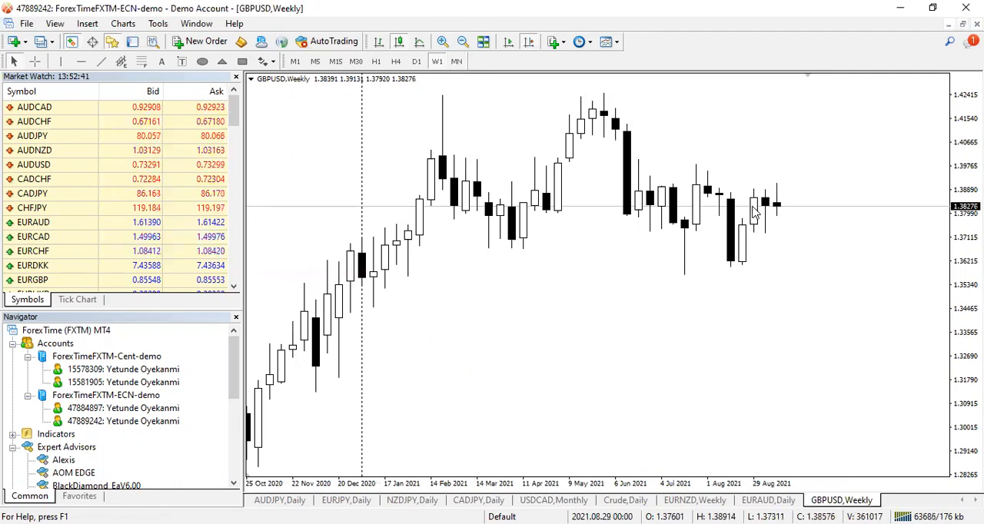
mouse_move(753, 187)
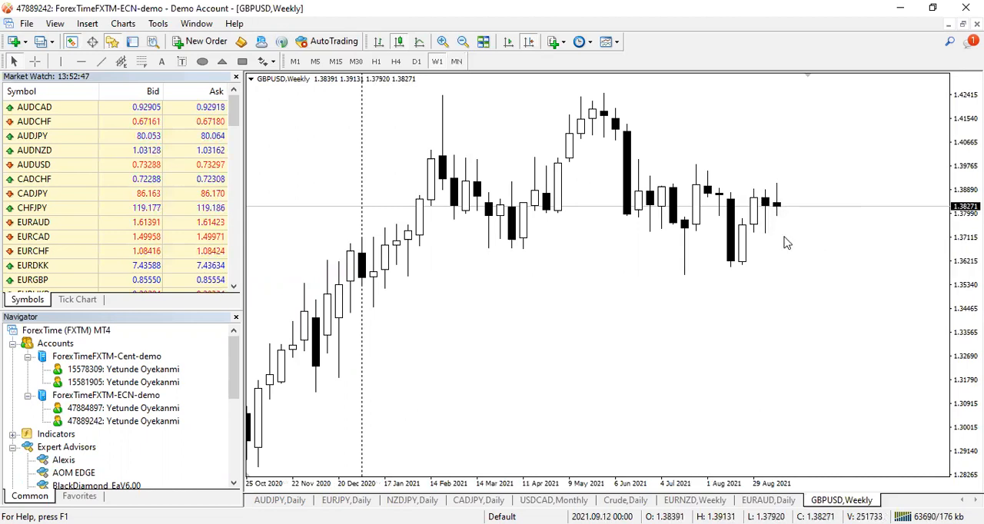
mouse_move(729, 280)
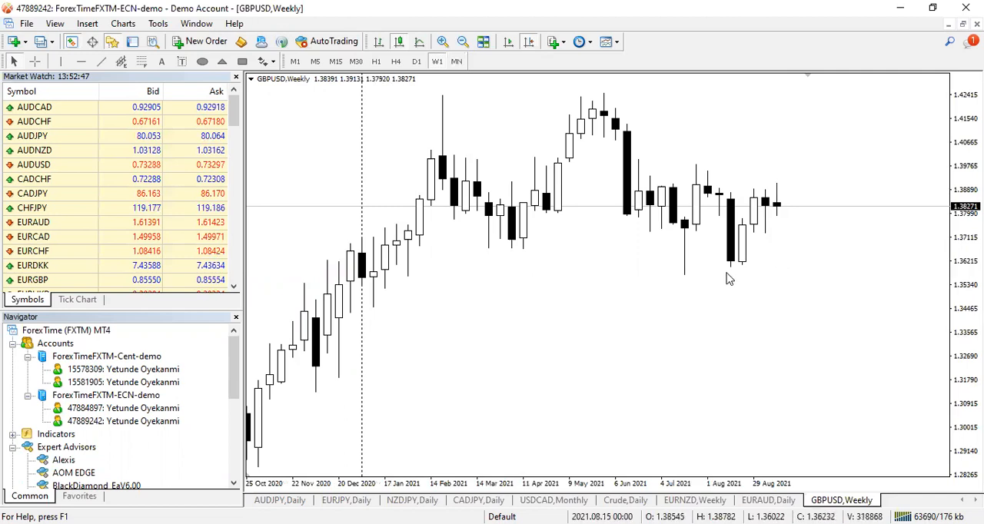
mouse_move(809, 270)
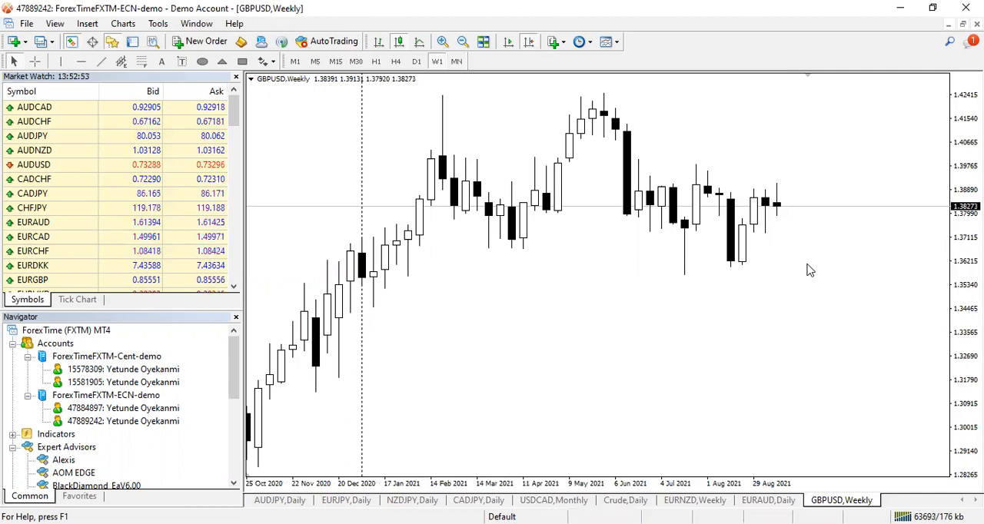
mouse_move(788, 176)
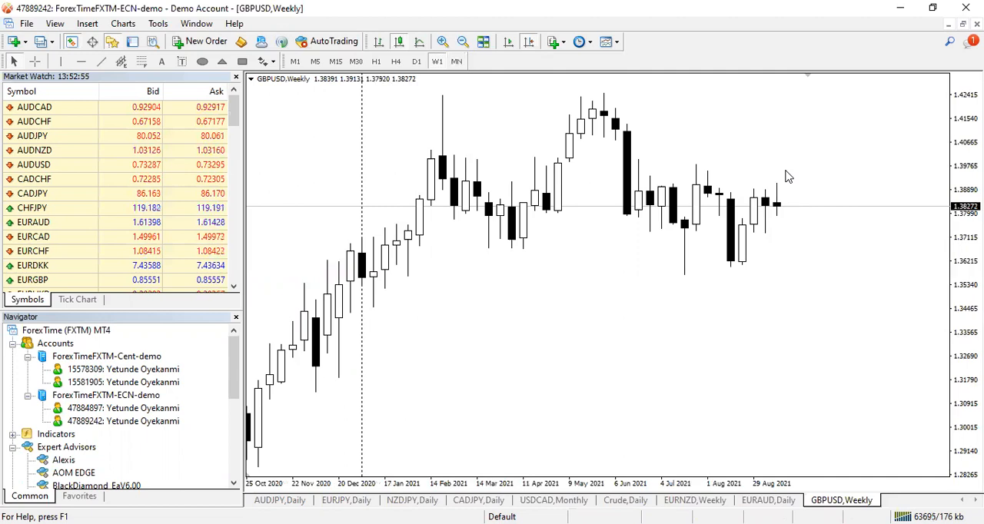
mouse_move(765, 209)
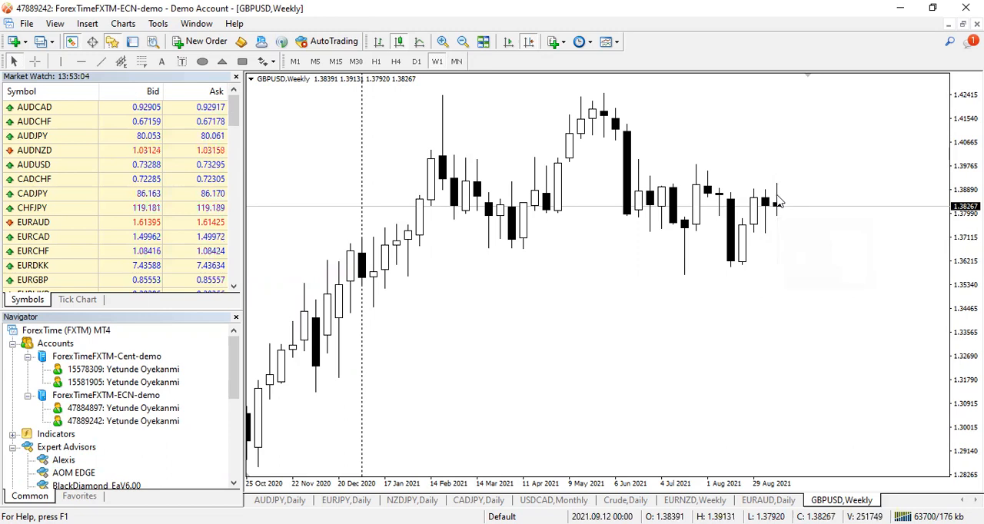
mouse_move(766, 203)
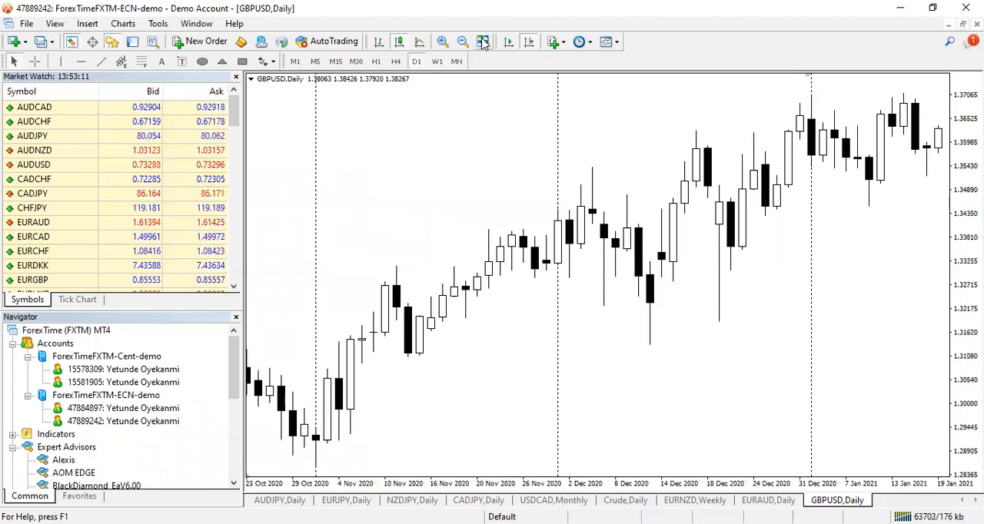
- Bring the latest GBPUSD daily candles (May–September 2021) into view
click(455, 41)
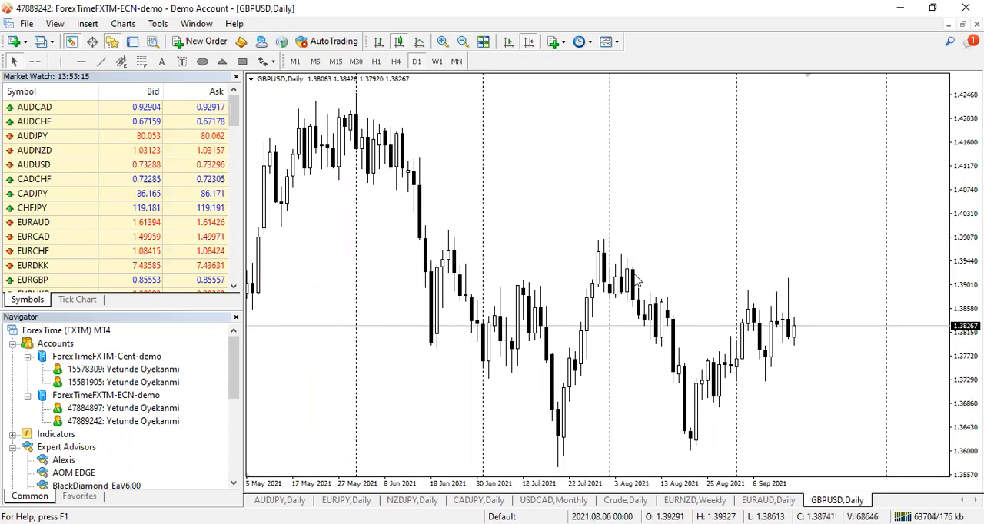
mouse_move(750, 302)
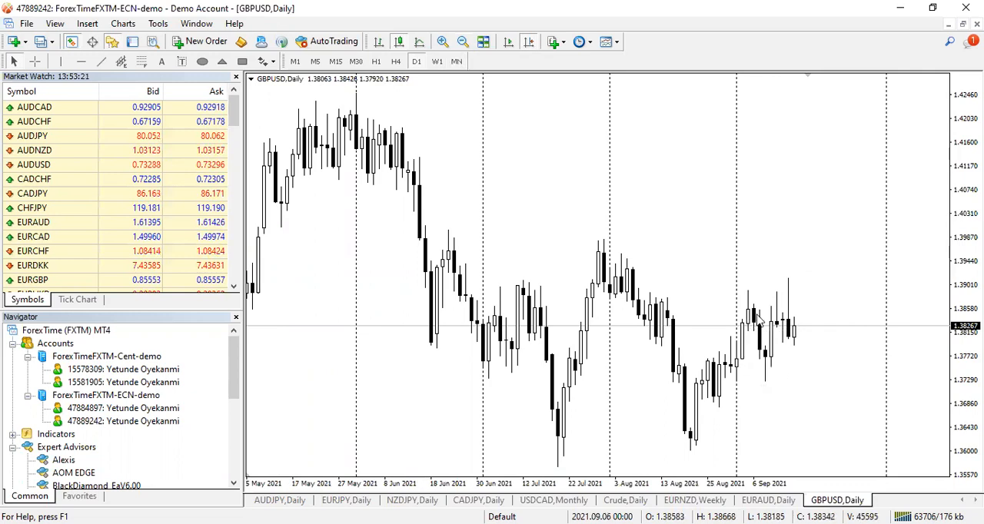
mouse_move(772, 369)
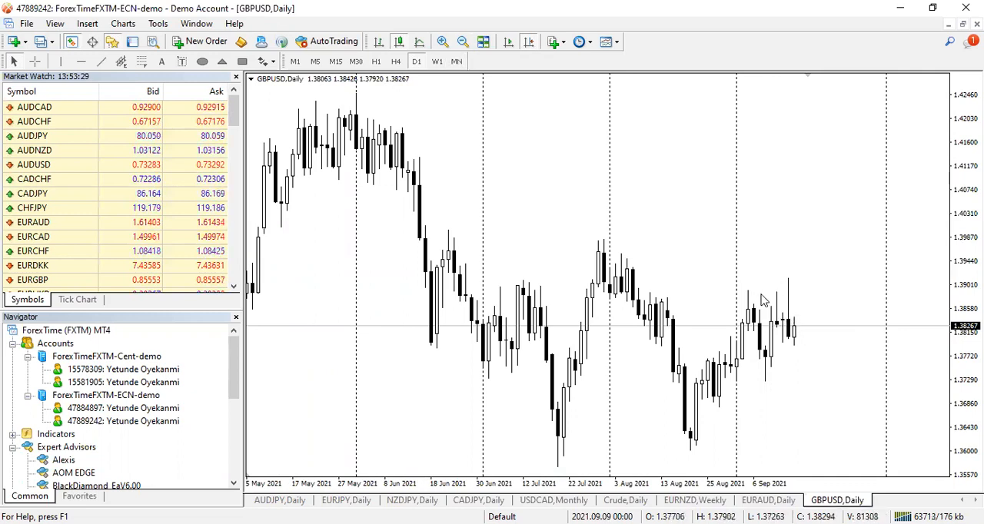
mouse_move(787, 301)
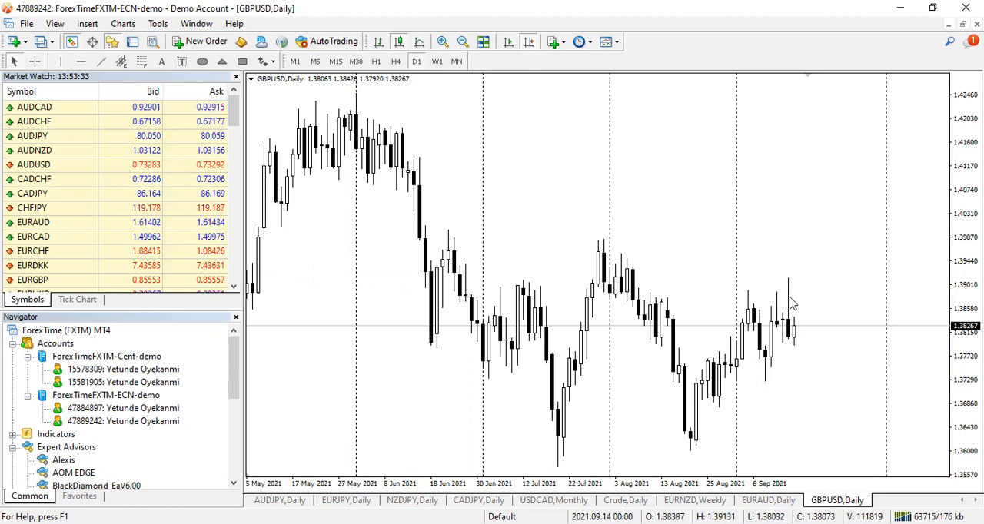
mouse_move(781, 303)
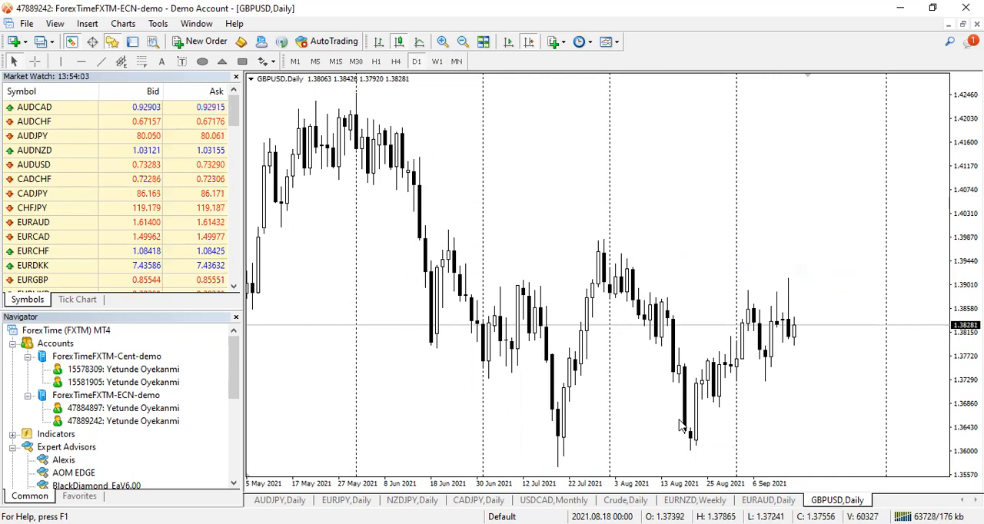
mouse_move(677, 276)
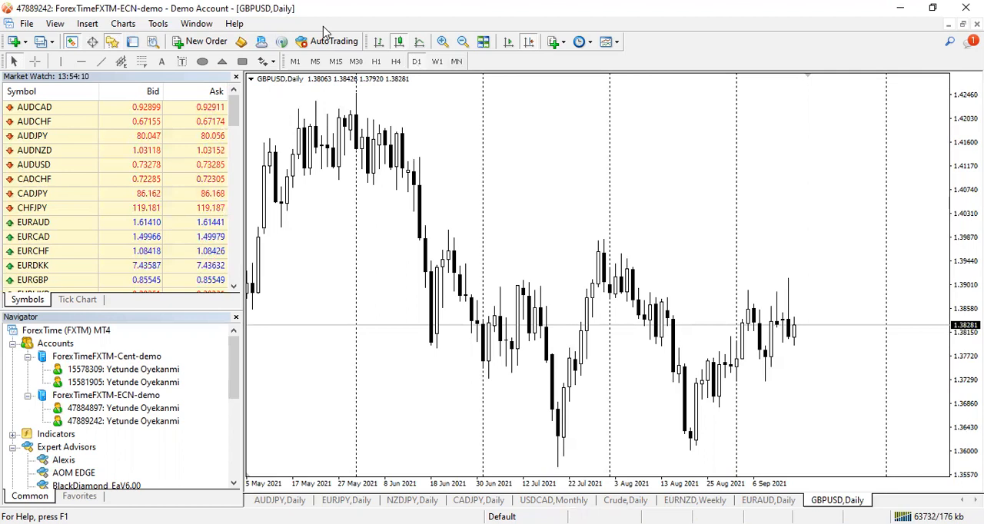
mouse_move(400, 184)
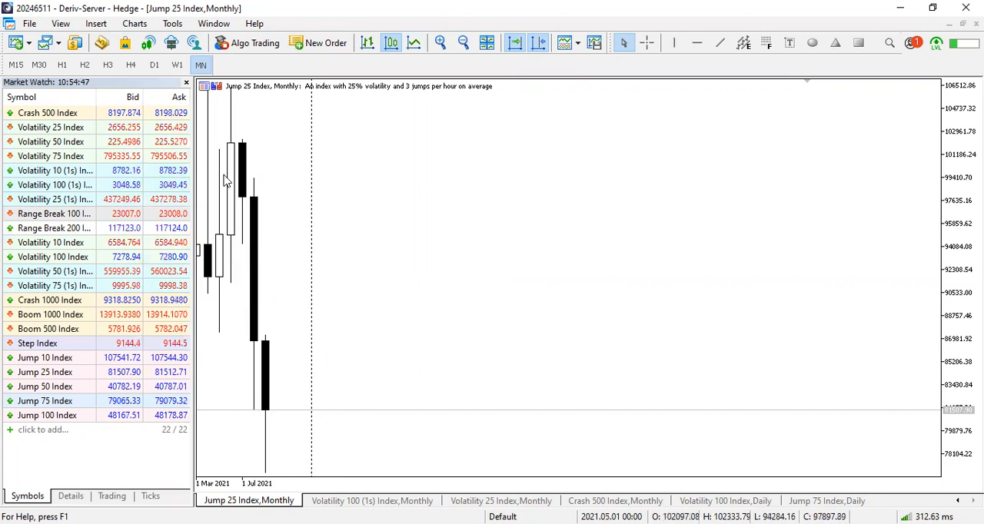
- Switch the Jump 25 Index chart to weekly candles
click(177, 64)
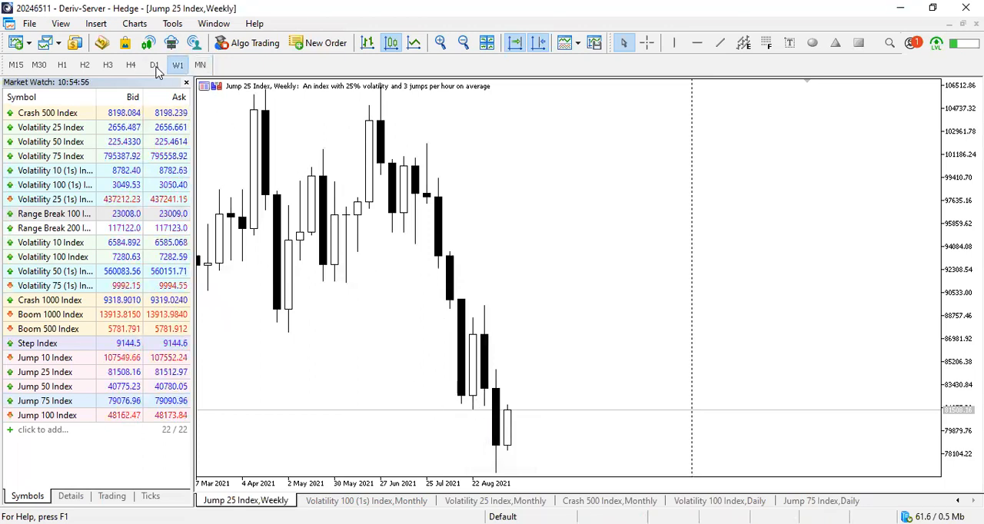
click(153, 65)
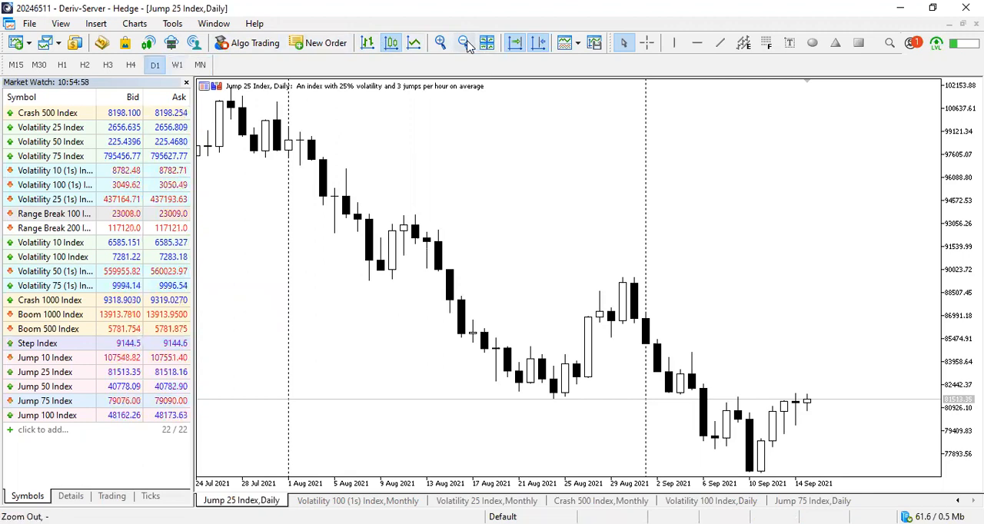
click(463, 42)
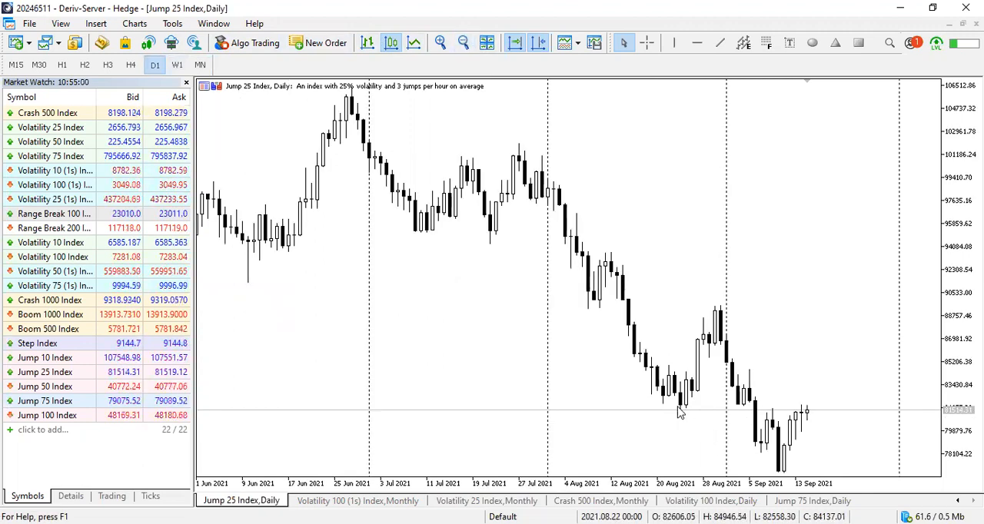
mouse_move(816, 412)
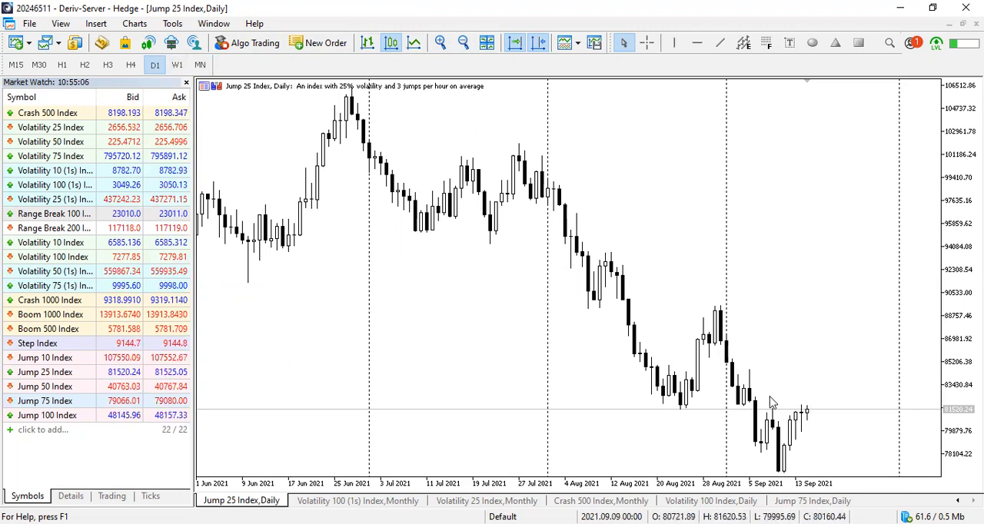
mouse_move(698, 304)
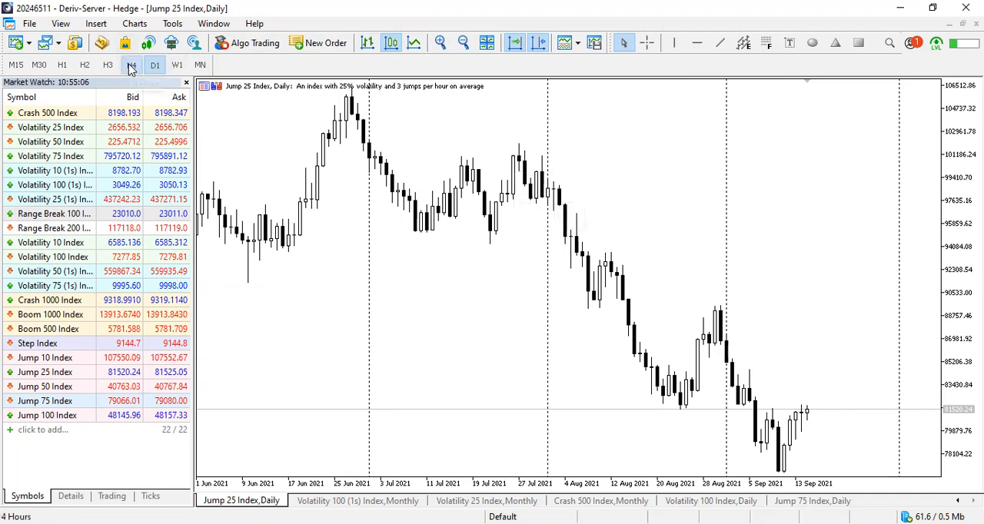
- View Jump 25 Index on H4 and draw a horizontal sell-entry line near 79,904
click(132, 65)
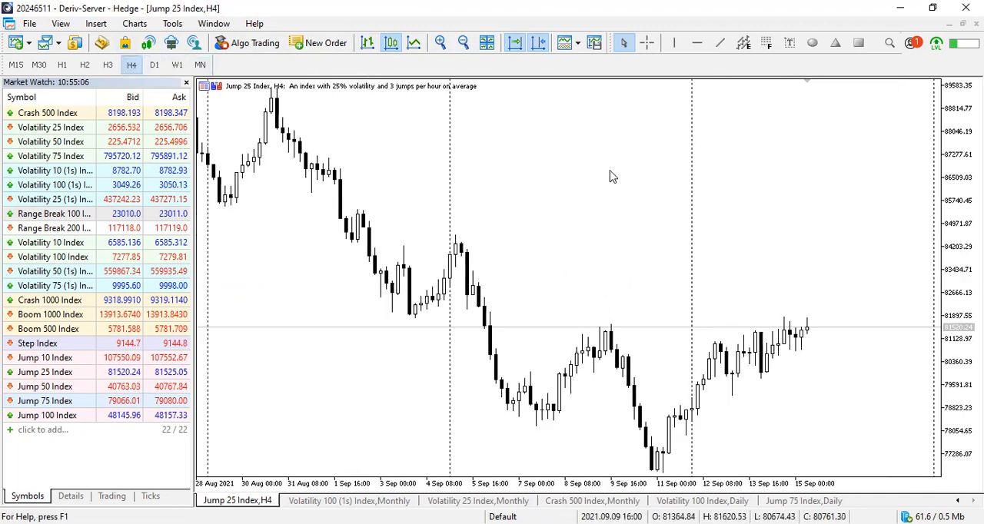
mouse_move(726, 388)
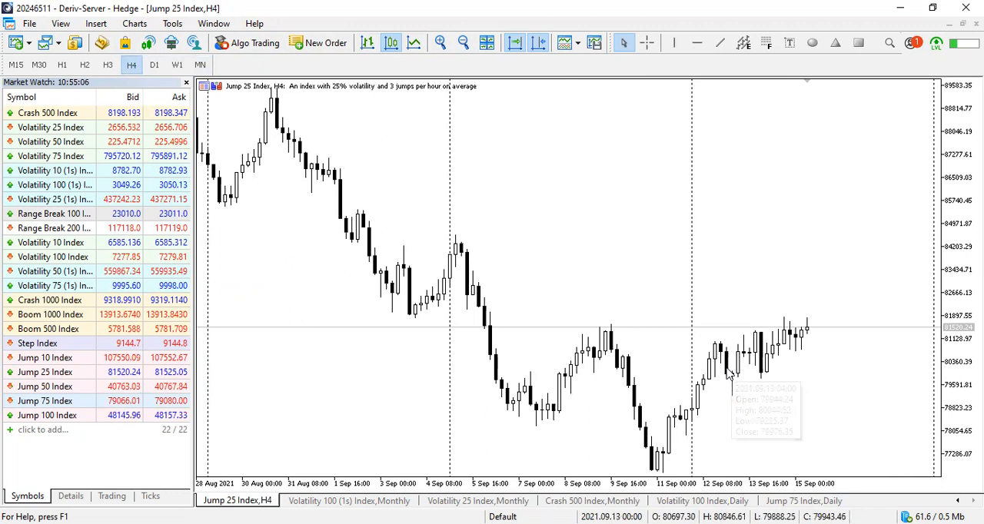
mouse_move(729, 339)
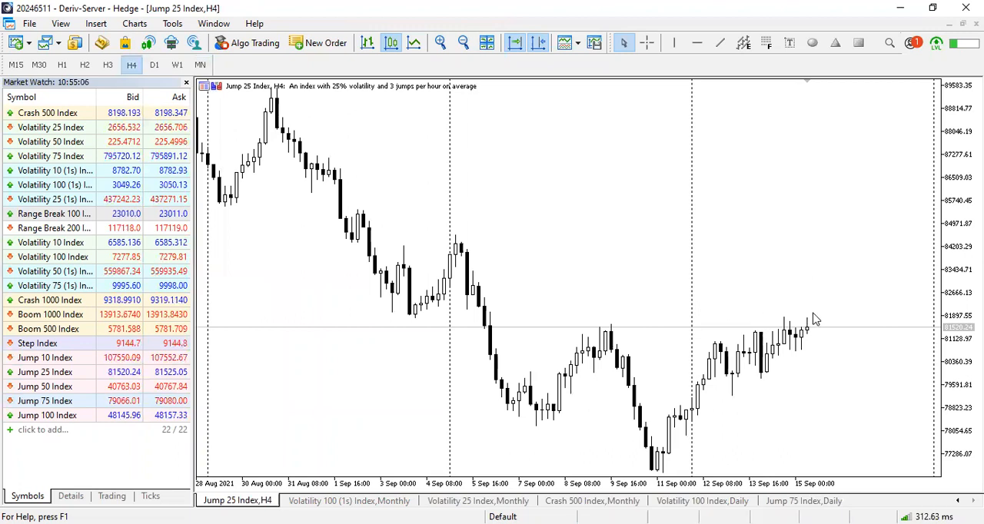
mouse_move(834, 352)
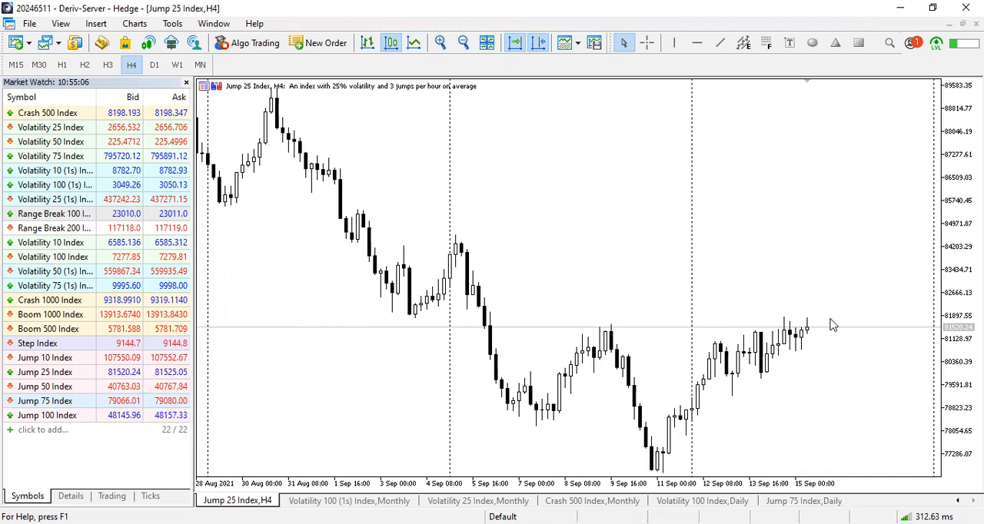
mouse_move(698, 109)
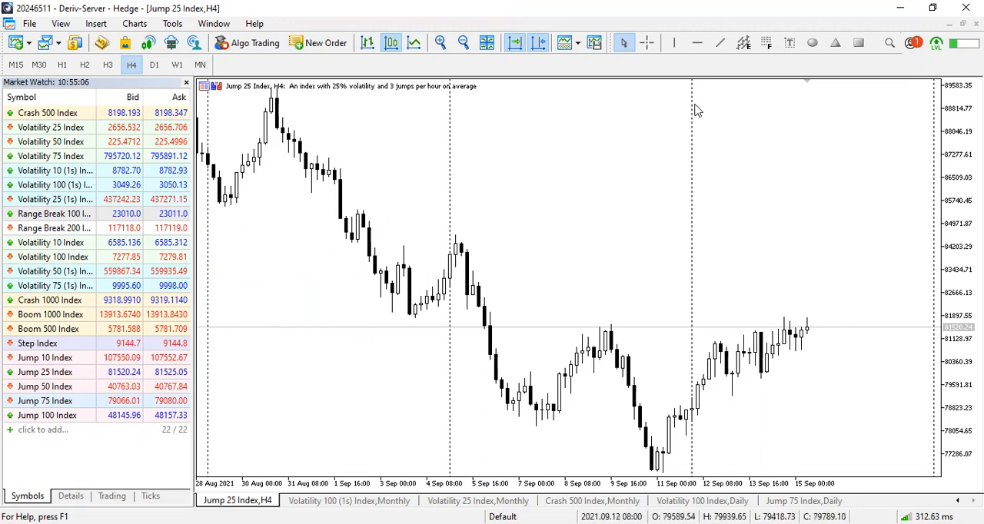
click(696, 43)
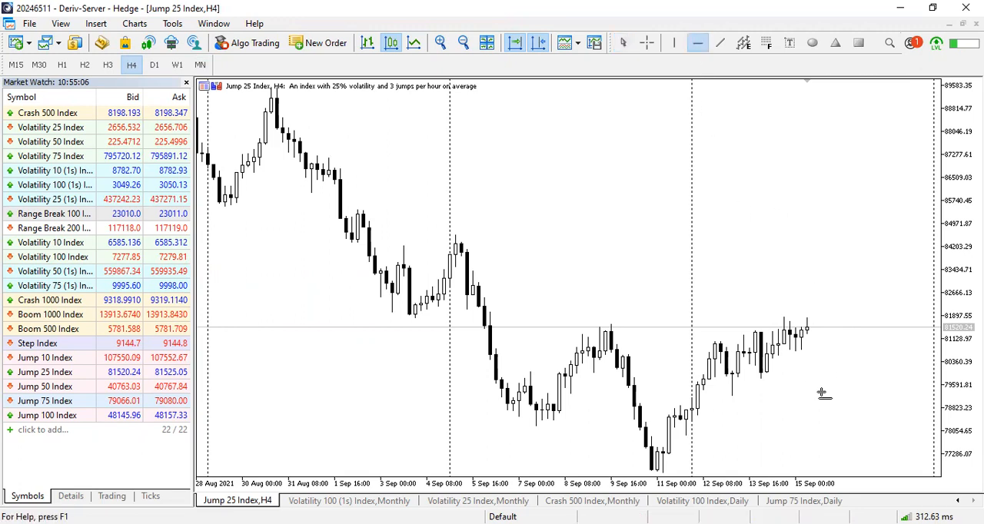
click(698, 43)
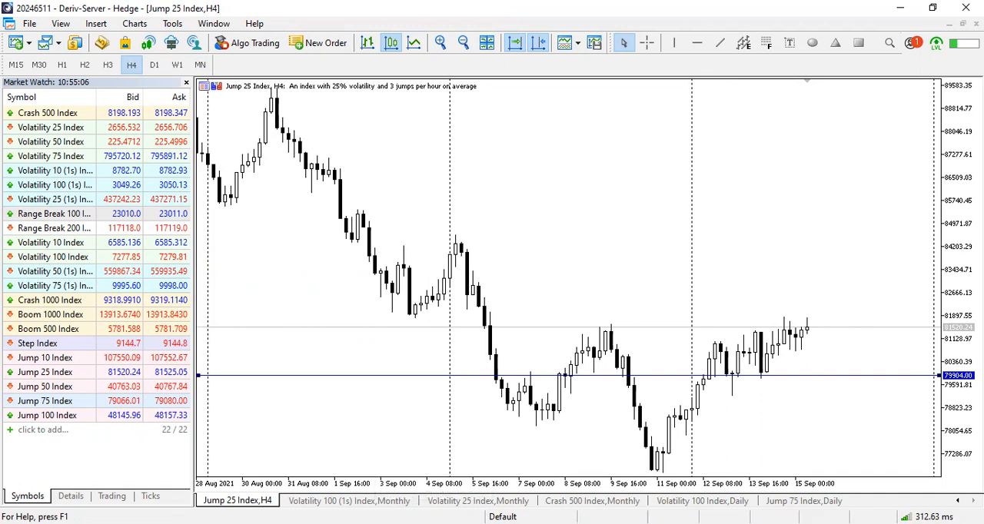
- Review Volatility 100 (1s) Index on daily then monthly, then switch to Volatility 25 Index monthly
click(353, 500)
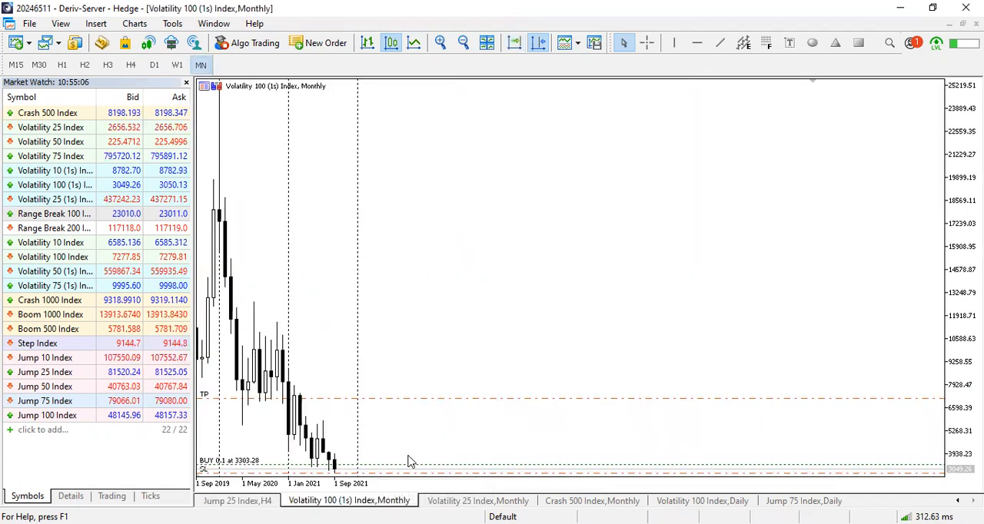
mouse_move(399, 441)
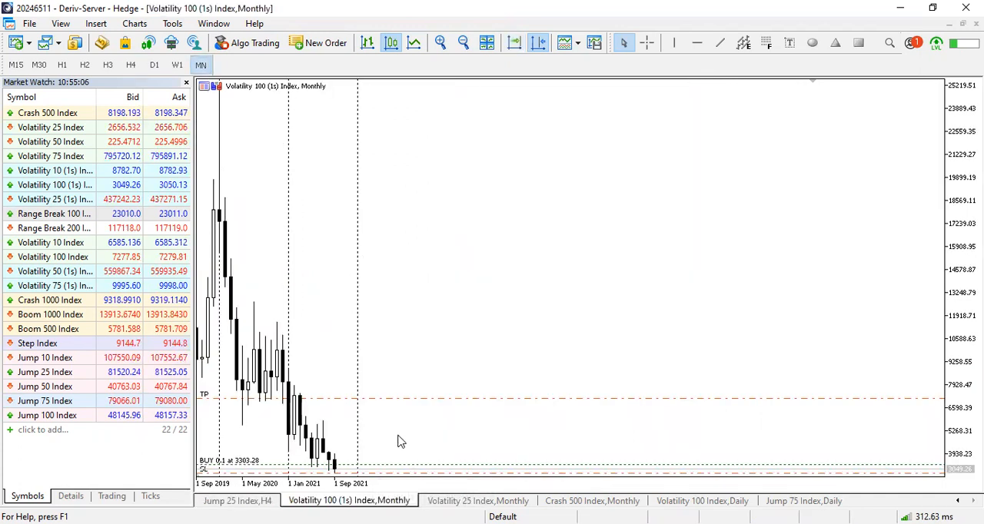
mouse_move(341, 276)
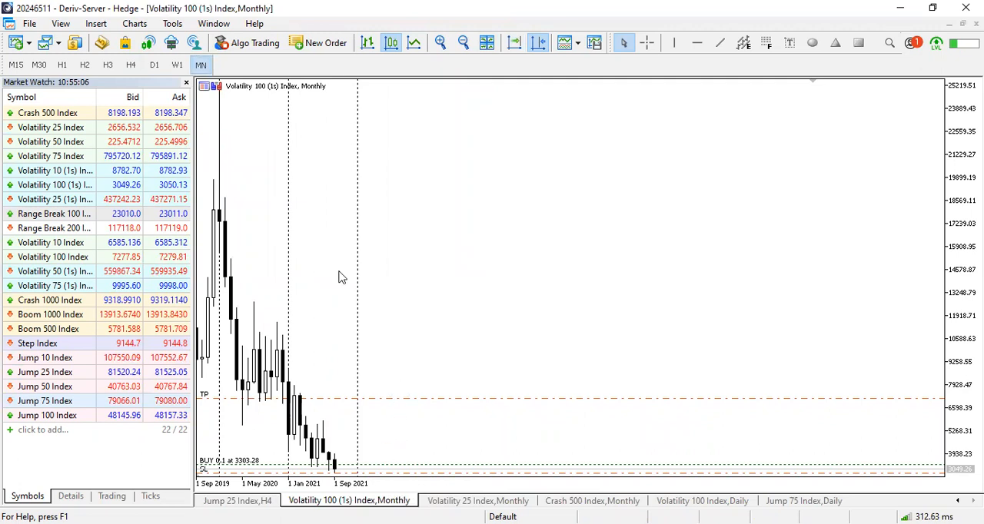
mouse_move(348, 33)
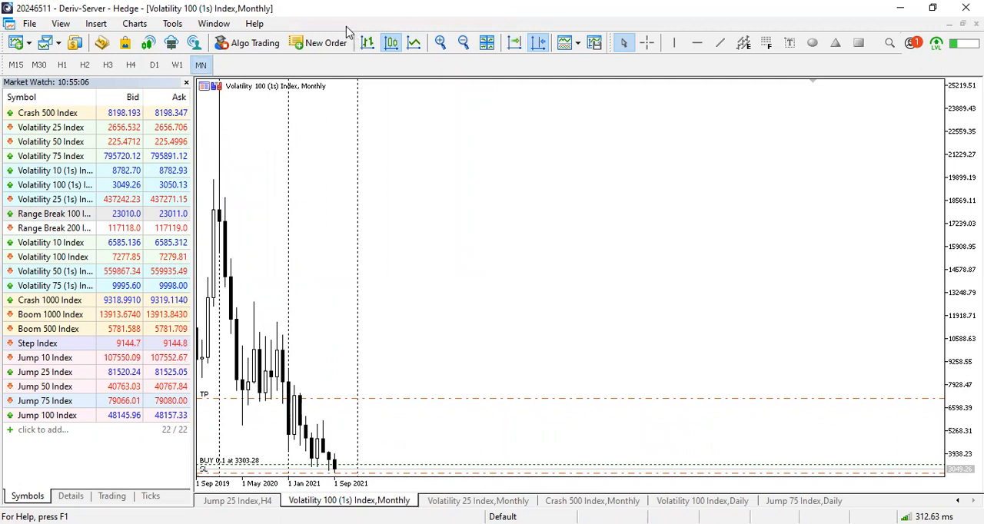
mouse_move(544, 138)
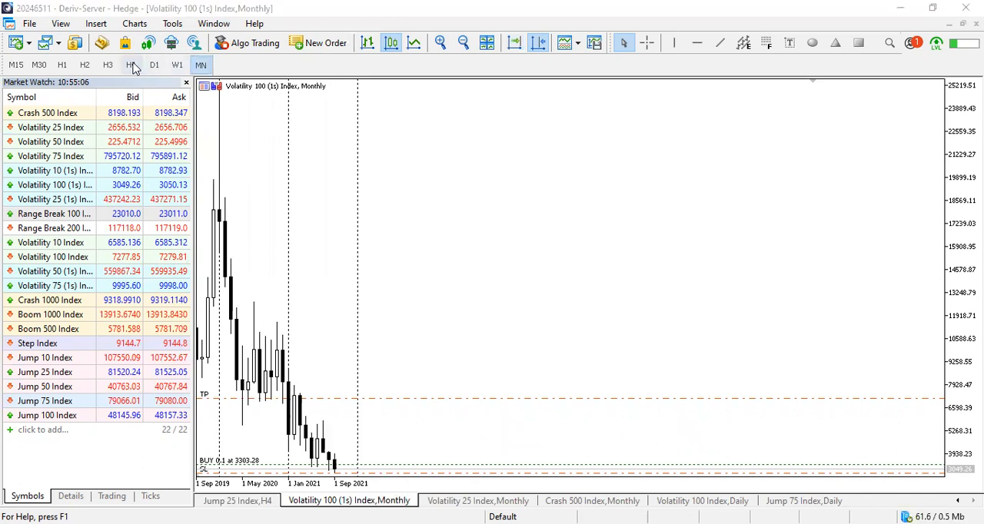
click(154, 64)
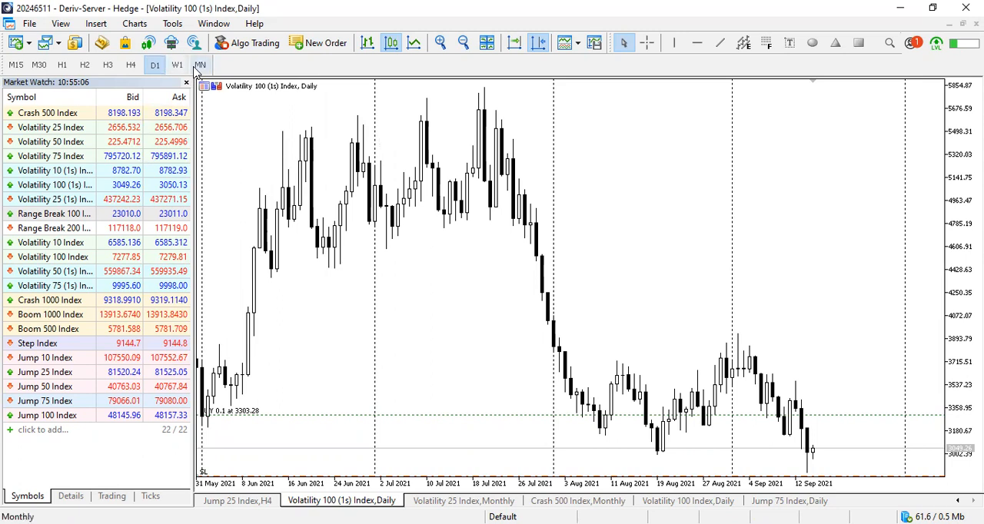
click(201, 64)
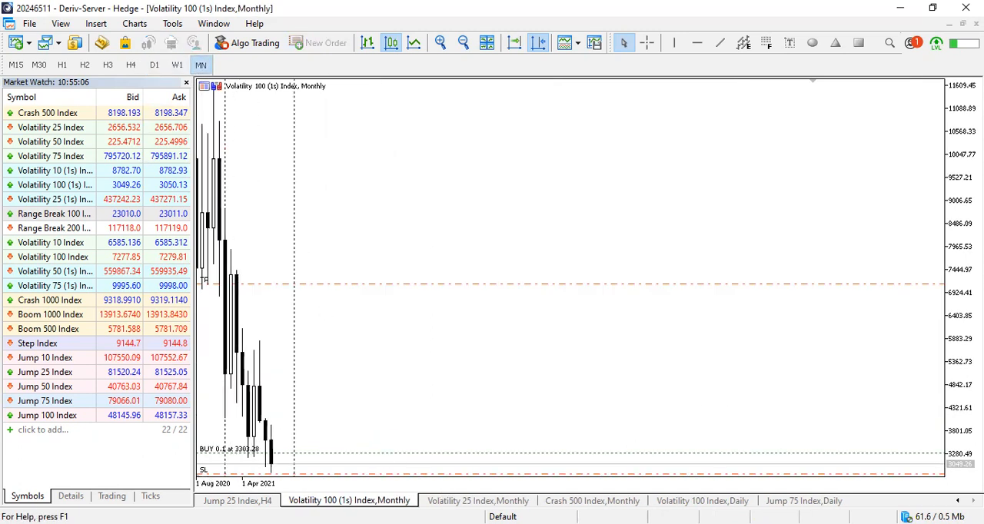
click(486, 502)
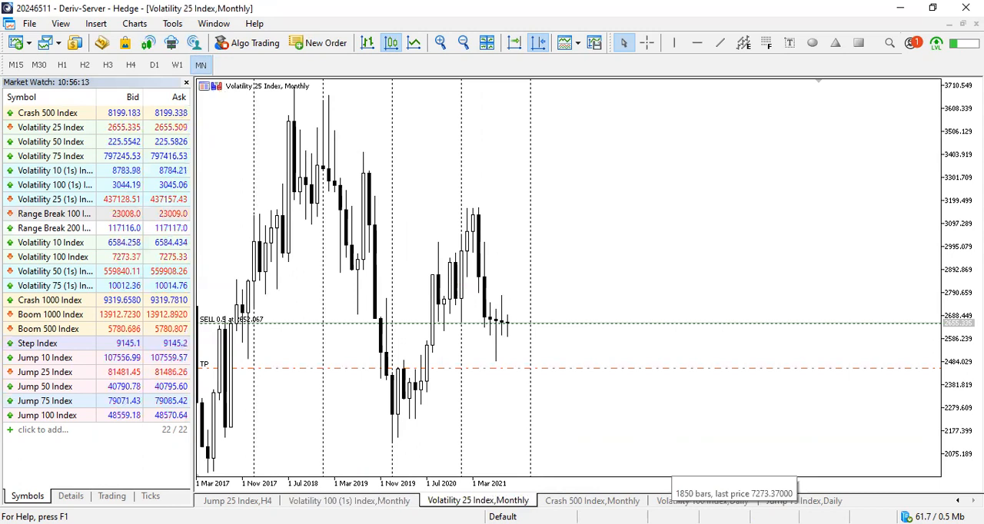
- Return to the Jump 25 Index H4 chart with the drawn horizontal line
click(700, 502)
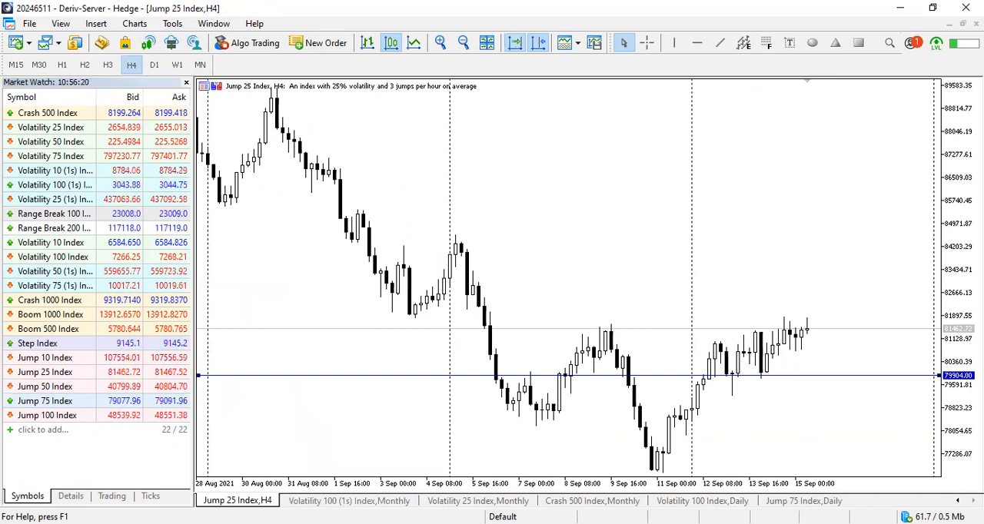
mouse_move(424, 173)
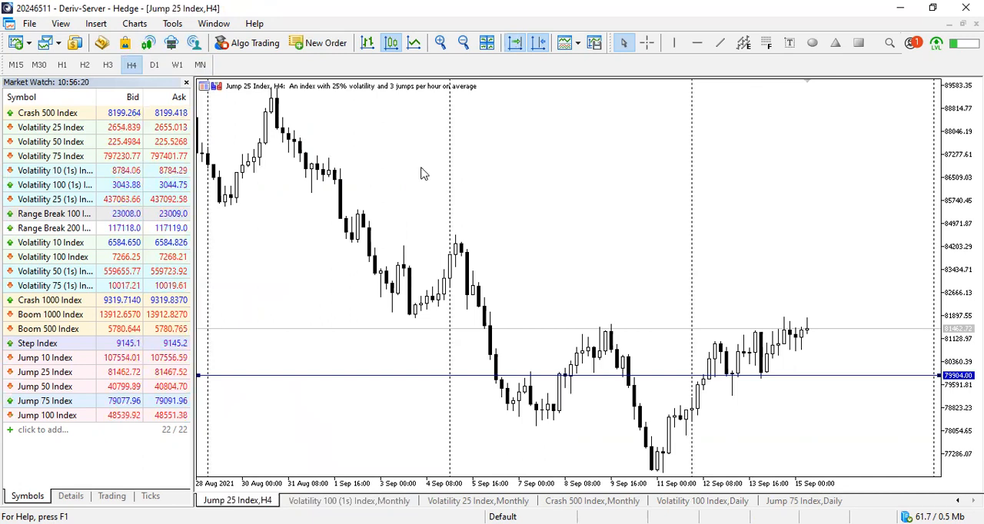
mouse_move(515, 200)
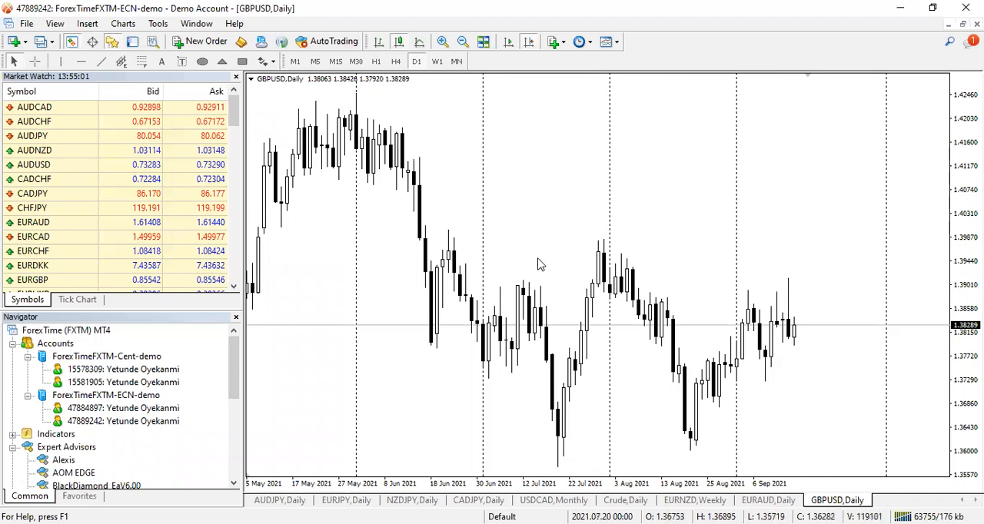
mouse_move(458, 159)
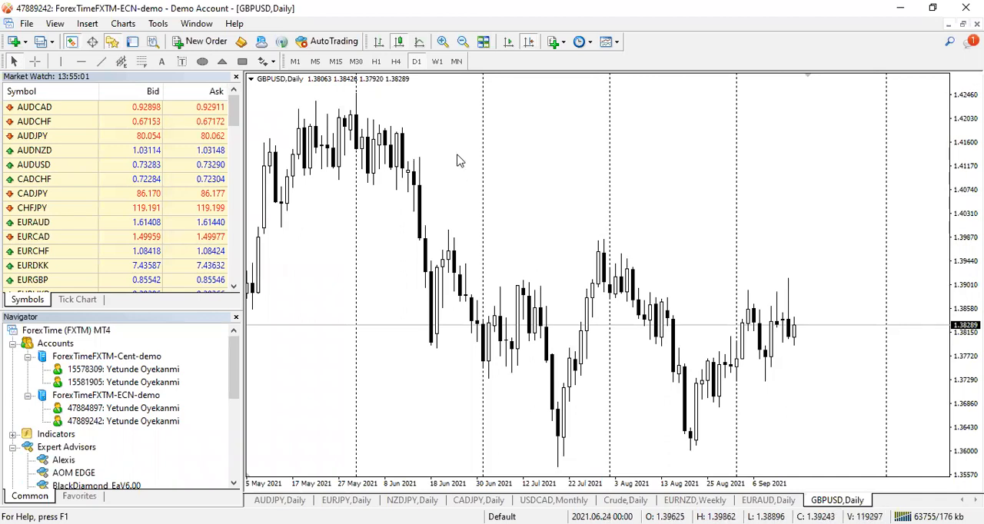